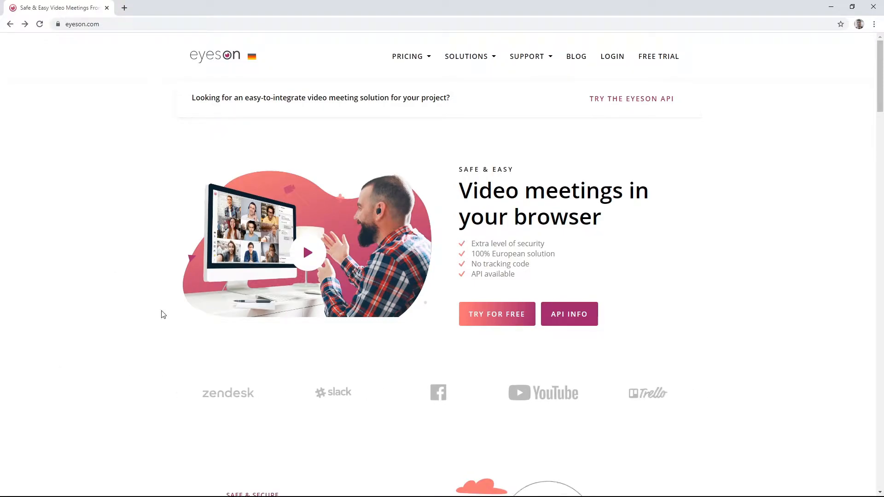
Navigate the browser to accounts.eyeson.team to reach the eyeson developer landing page
{"action": "left_click", "coordinate": [82, 24]}
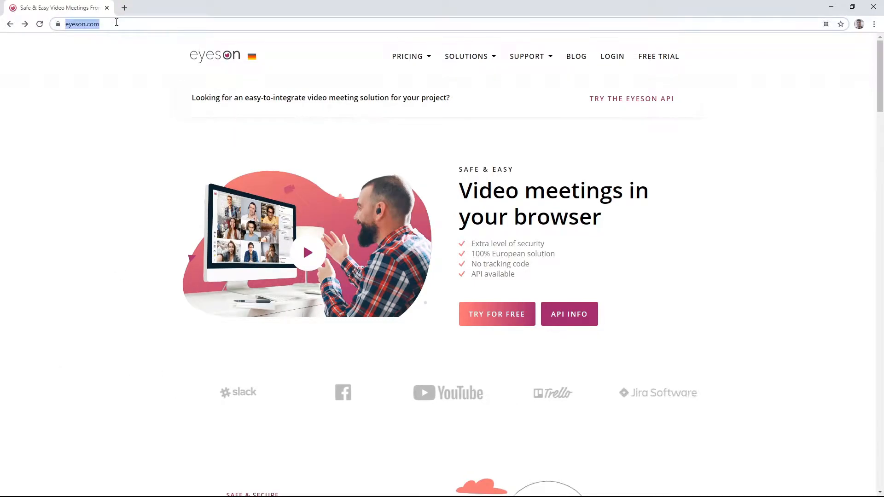
{"action": "type", "text": "accounts.eyeson.team/developer"}
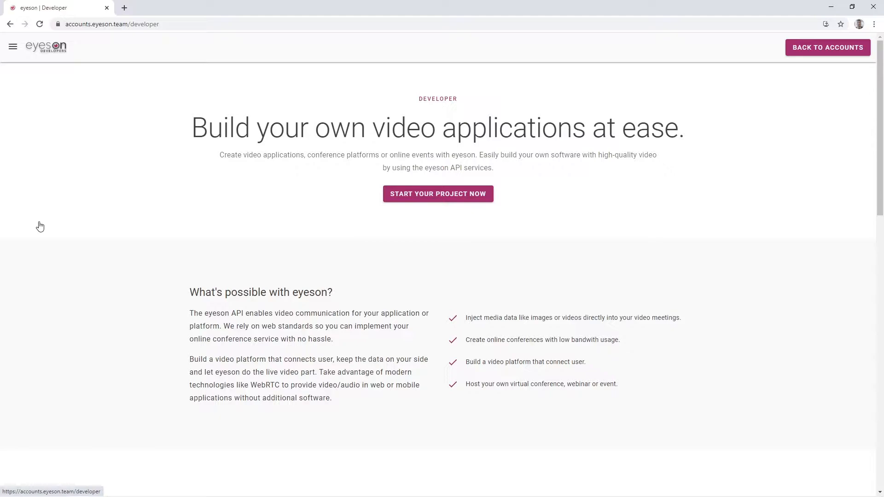
{"action": "mouse_move", "coordinate": [112, 198]}
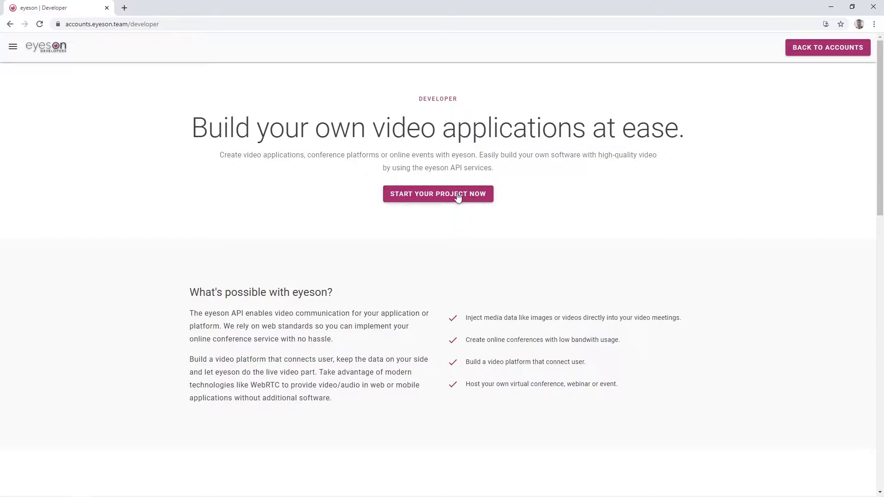
Request an API key for a new project described as 'API key'
{"action": "left_click", "coordinate": [438, 194]}
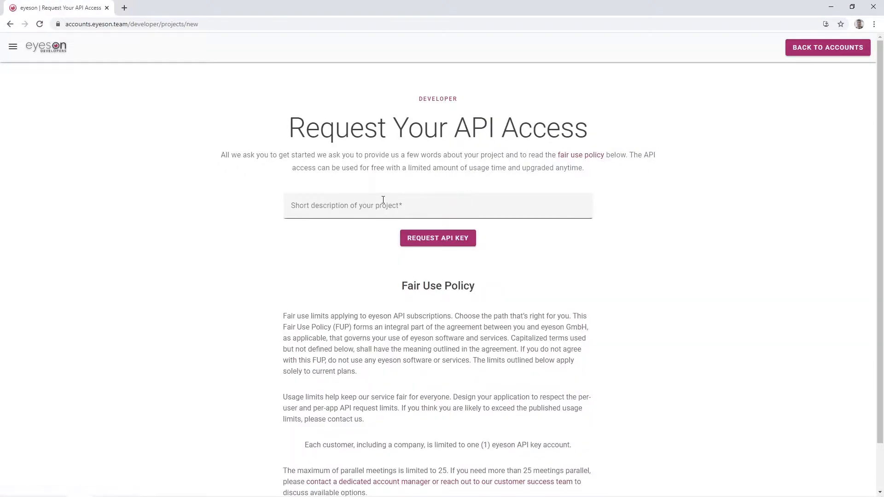
{"action": "type", "text": "API key for an educational video production"}
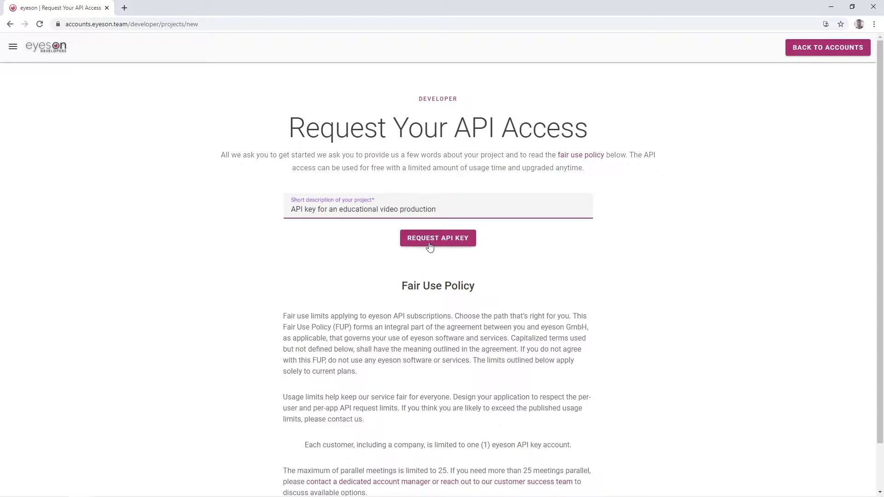
{"action": "left_click", "coordinate": [438, 238]}
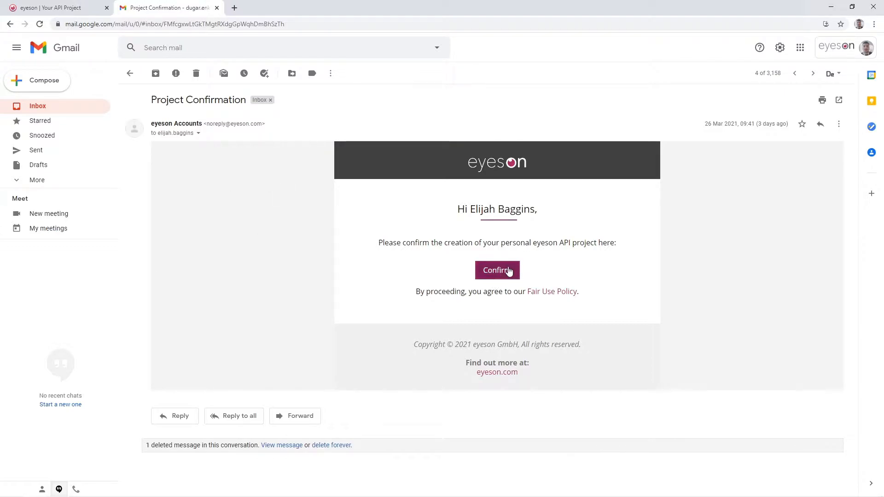
Confirm creation of the API project and regenerate its API key
{"action": "left_click", "coordinate": [496, 270]}
{"action": "type", "text": "regenerat"}
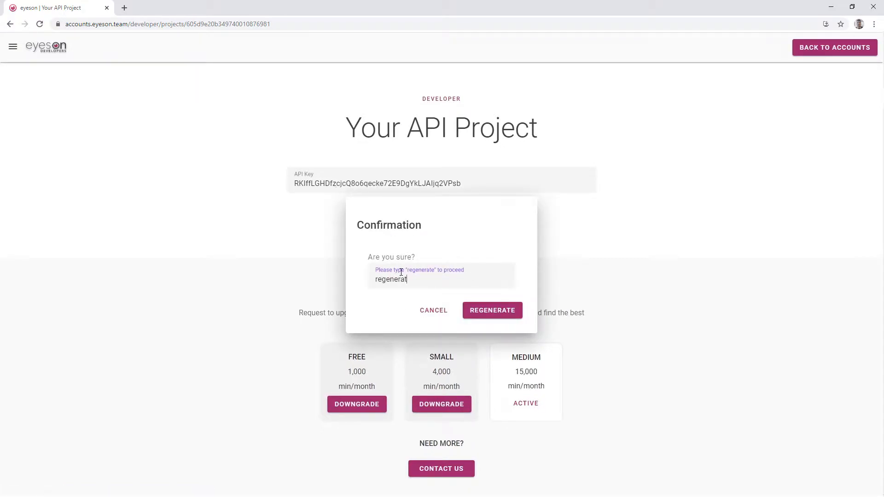
{"action": "left_click", "coordinate": [491, 311]}
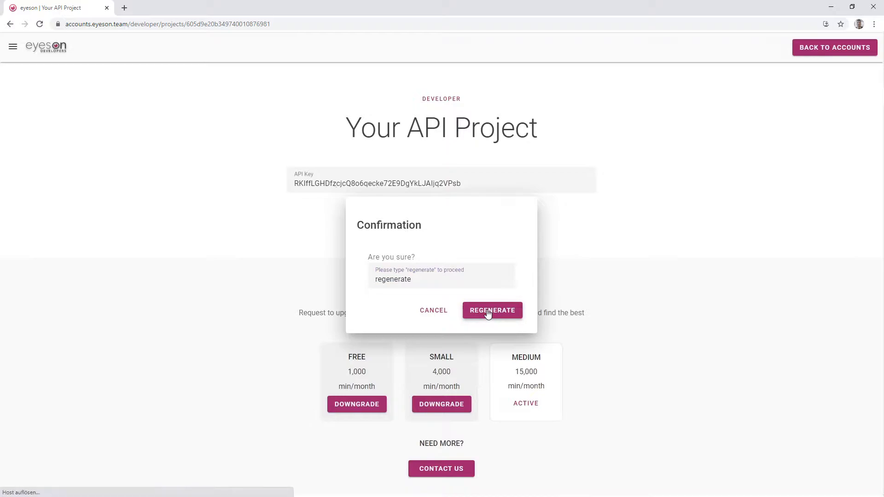
{"action": "left_click", "coordinate": [492, 310]}
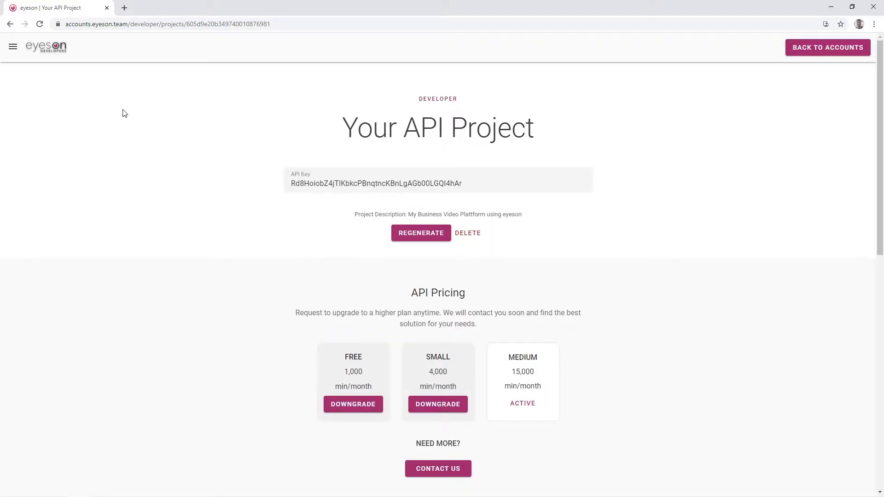
Reach the Getting started guide in the API Documentation and select its example curl room request
{"action": "left_click", "coordinate": [12, 47]}
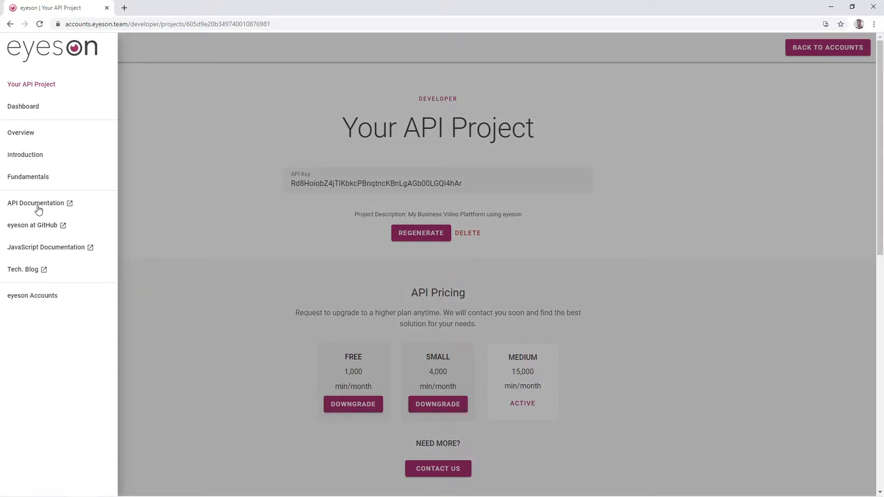
{"action": "mouse_move", "coordinate": [40, 207]}
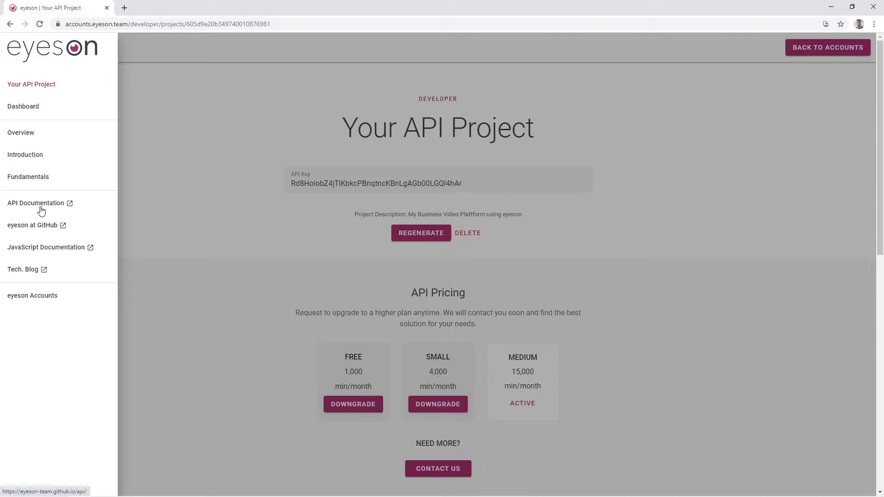
{"action": "left_click", "coordinate": [36, 203]}
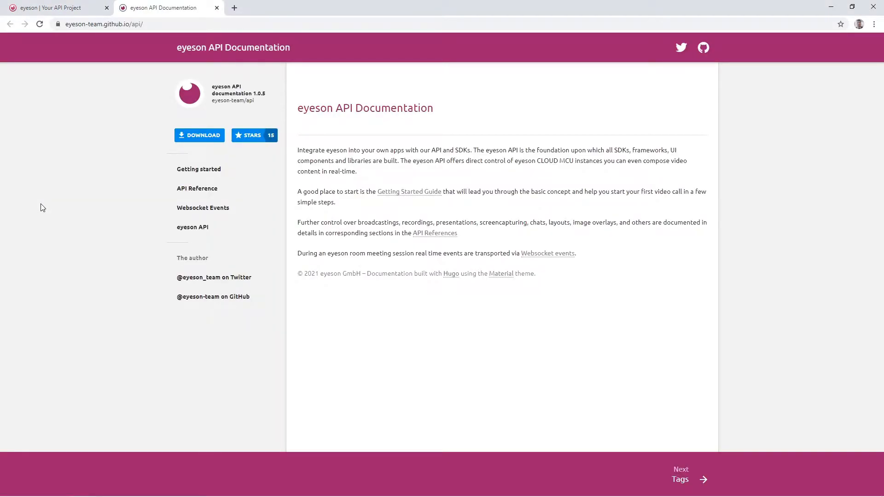
{"action": "mouse_move", "coordinate": [199, 170]}
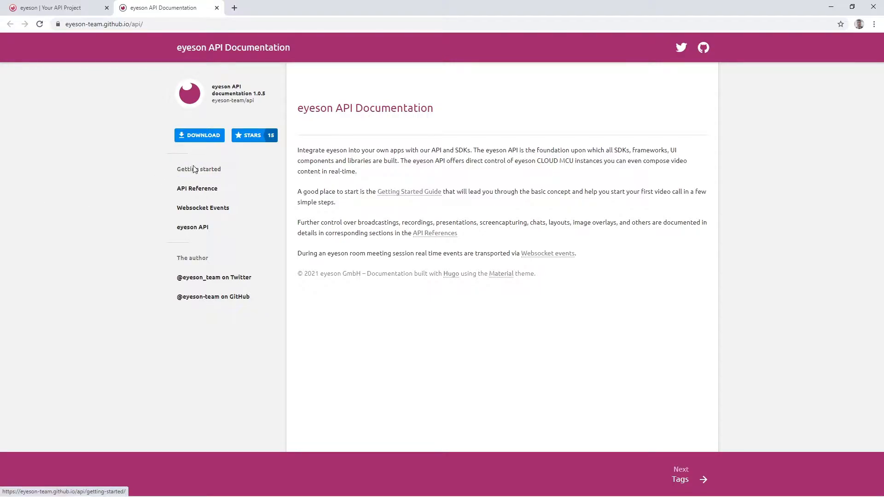
{"action": "left_click", "coordinate": [199, 169]}
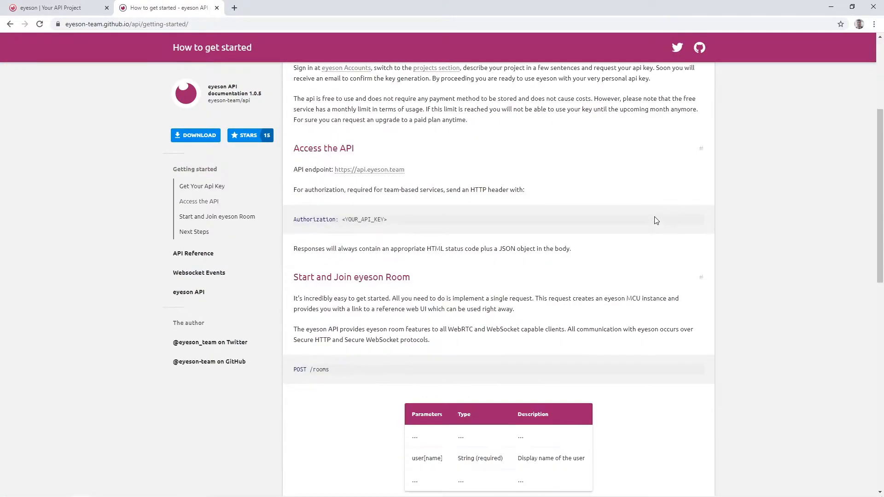
{"action": "scroll", "scroll_direction": "down", "scroll_amount": 3}
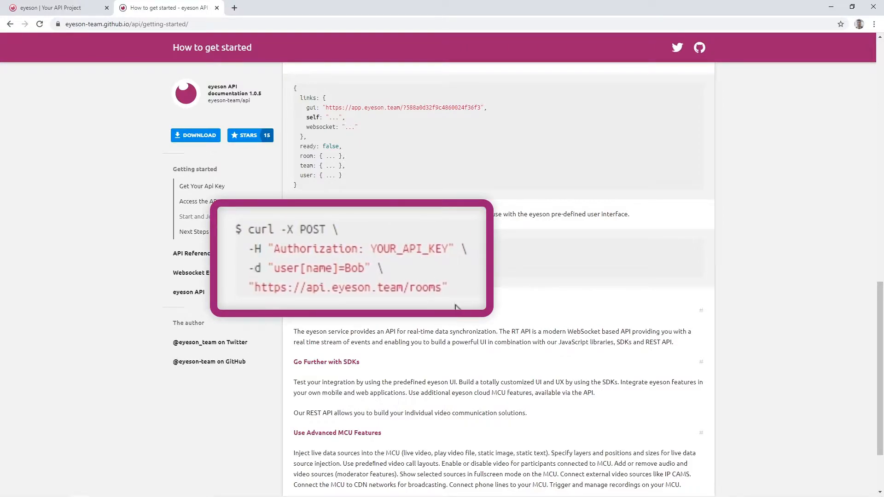
{"action": "double_click", "coordinate": [384, 249]}
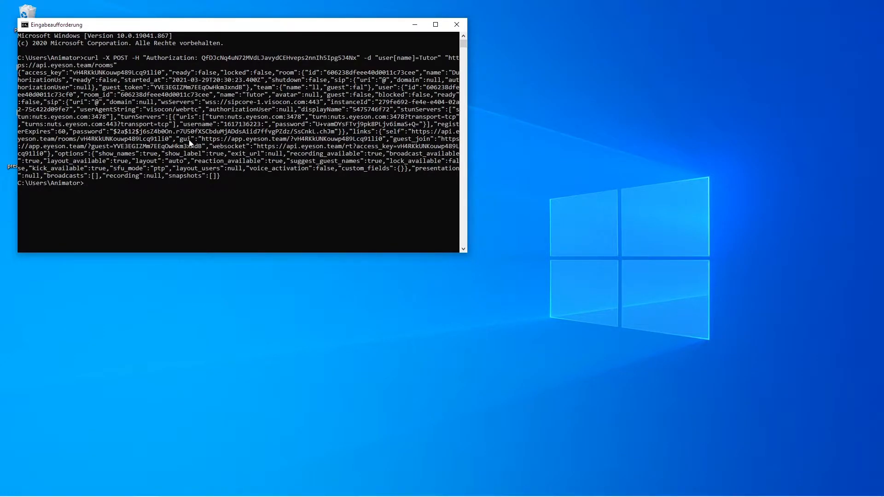
Copy the room link from the curl response, join the eyeson meeting, then leave it
{"action": "left_click_drag", "start_coordinate": [203, 139], "coordinate": [381, 139]}
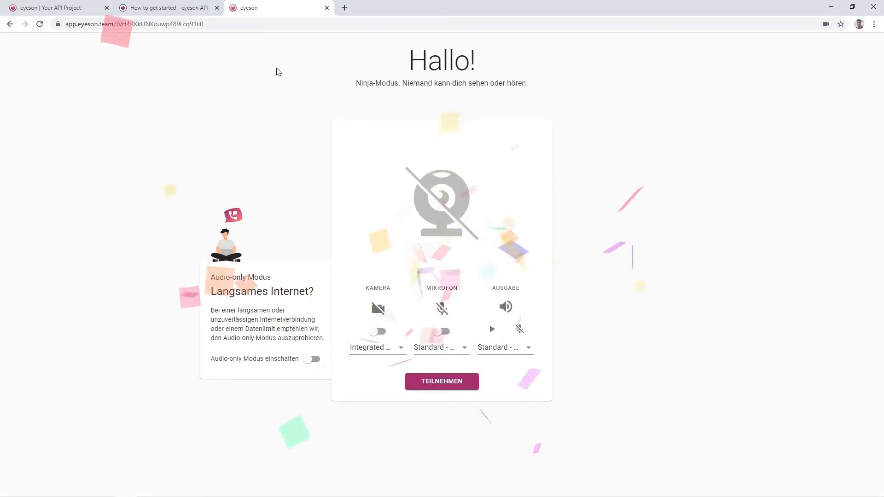
{"action": "left_click", "coordinate": [441, 381]}
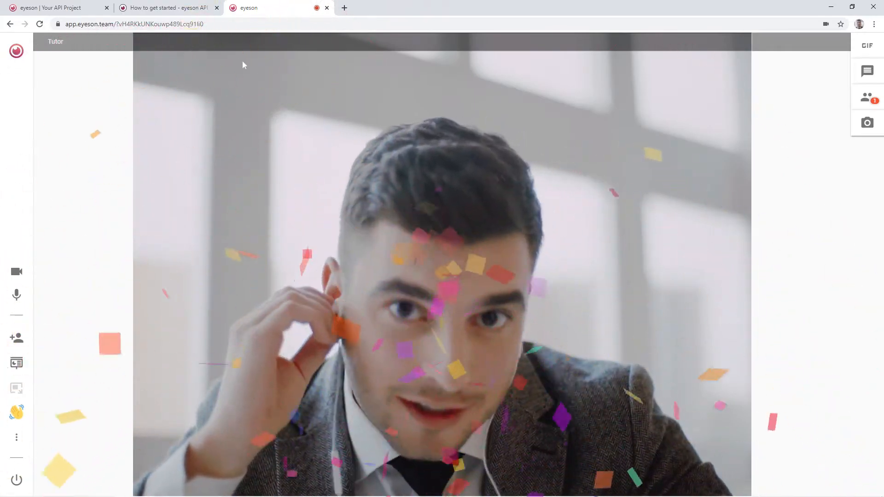
{"action": "left_click", "coordinate": [326, 8]}
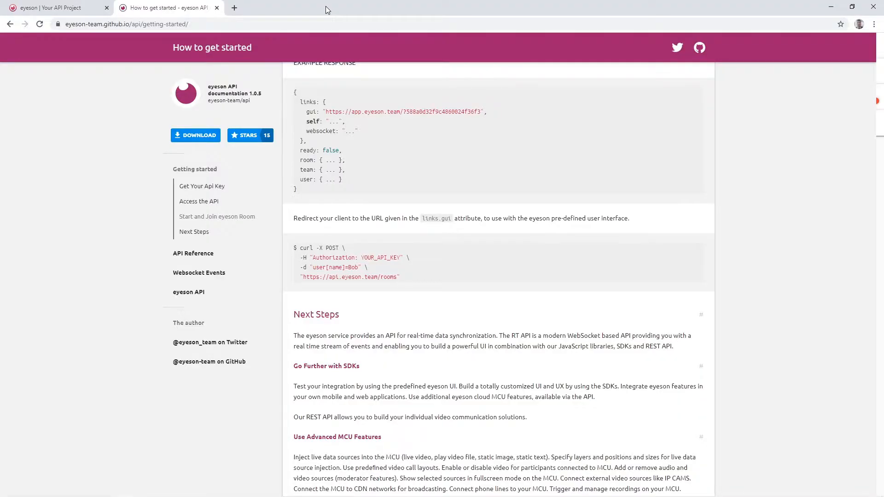
{"action": "mouse_move", "coordinate": [193, 253]}
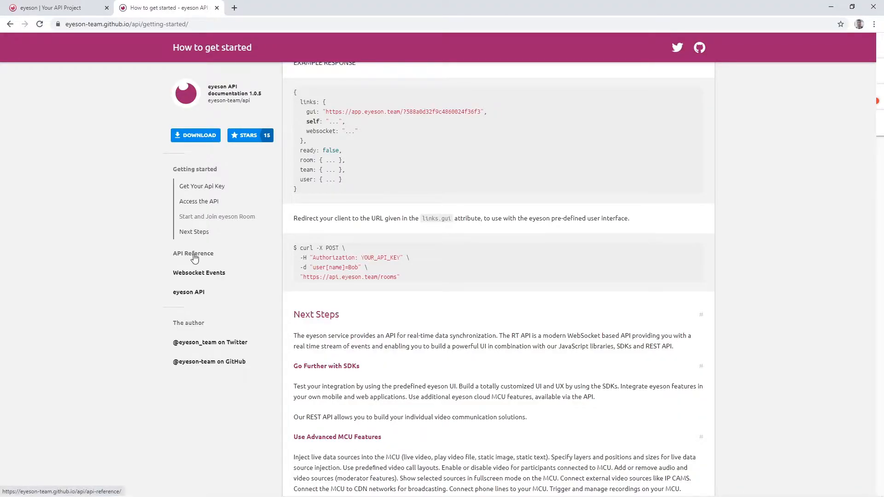
View the API Reference room-creation parameter table with id, name, user and options fields
{"action": "left_click", "coordinate": [192, 253]}
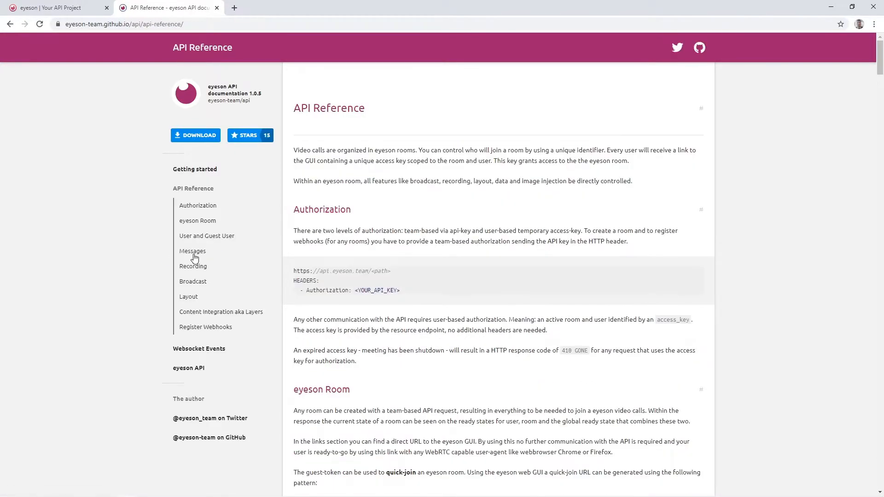
{"action": "scroll", "scroll_direction": "down", "scroll_amount": 3}
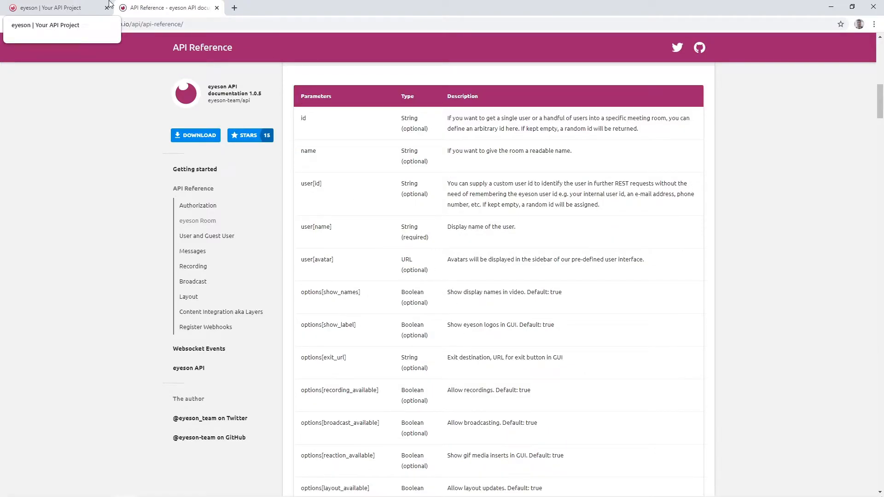
From the API project page, launch the 'eyeson at GitHub' organization page in a new tab
{"action": "left_click", "coordinate": [51, 7]}
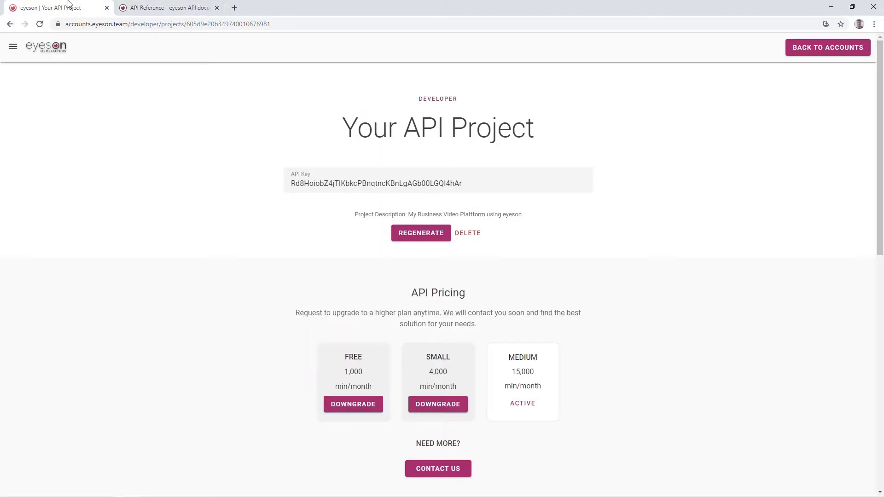
{"action": "left_click", "coordinate": [13, 47]}
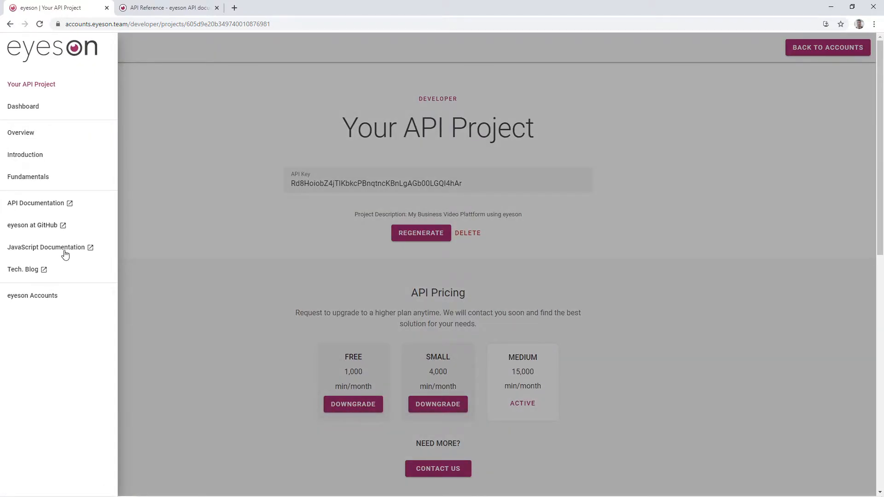
{"action": "mouse_move", "coordinate": [65, 251]}
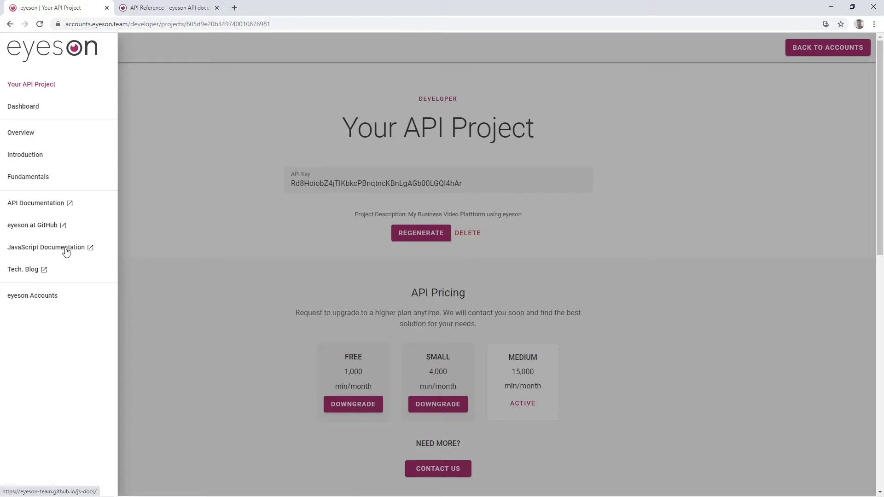
{"action": "left_click", "coordinate": [32, 225]}
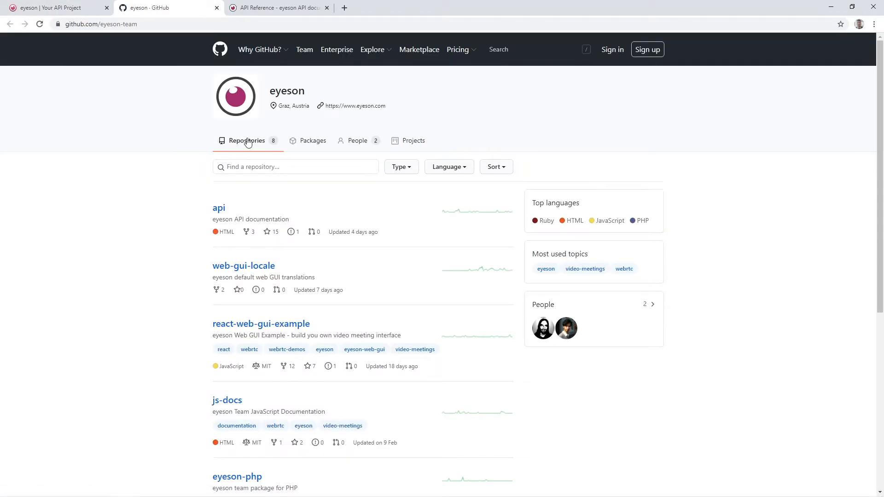
{"action": "mouse_move", "coordinate": [197, 180]}
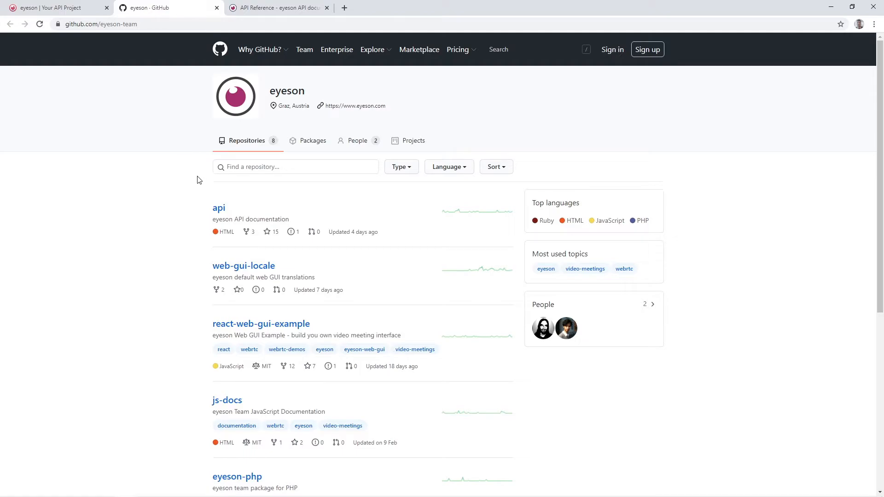
{"action": "scroll", "scroll_direction": "down", "scroll_amount": 3}
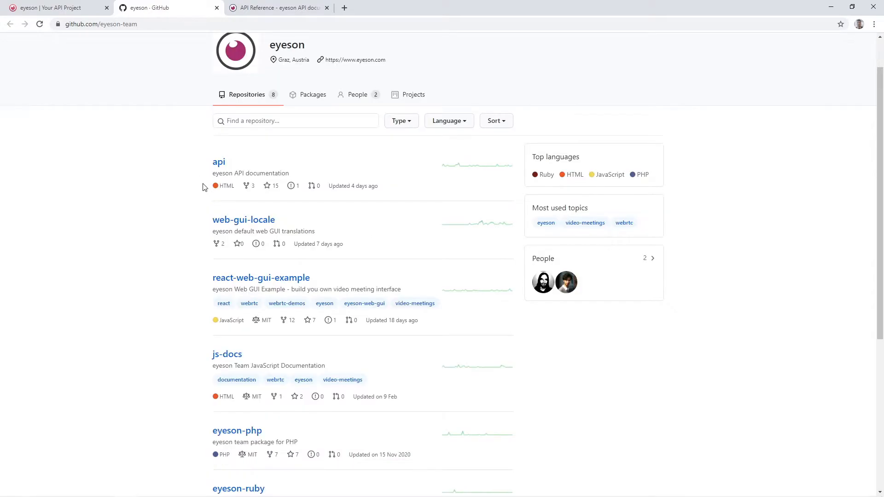
{"action": "scroll", "scroll_direction": "down", "scroll_amount": 3}
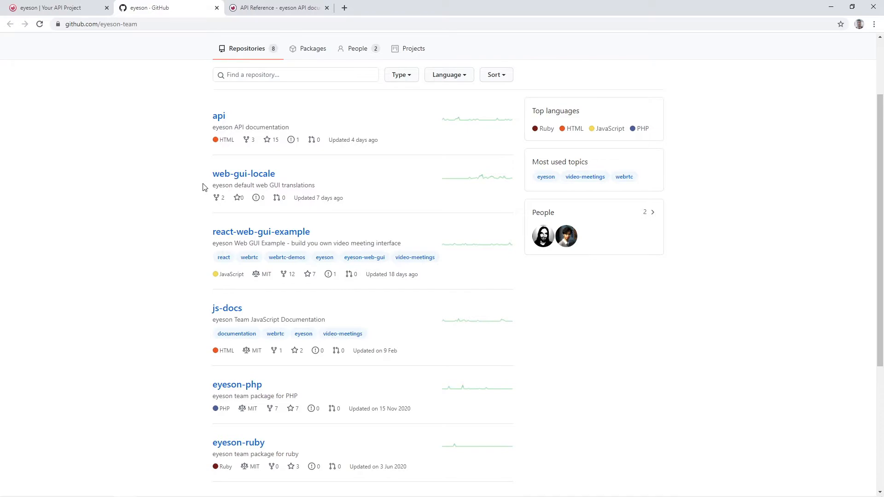
{"action": "scroll", "scroll_direction": "down", "scroll_amount": 3}
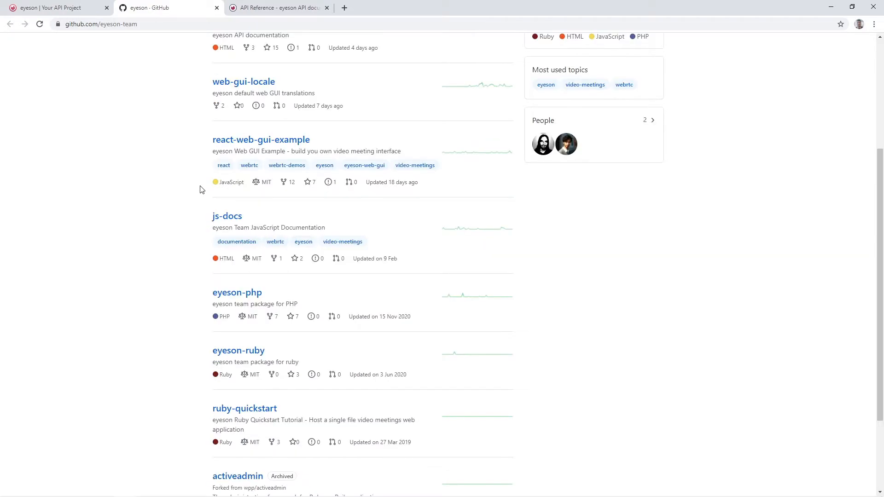
{"action": "scroll", "scroll_direction": "down", "scroll_amount": 3}
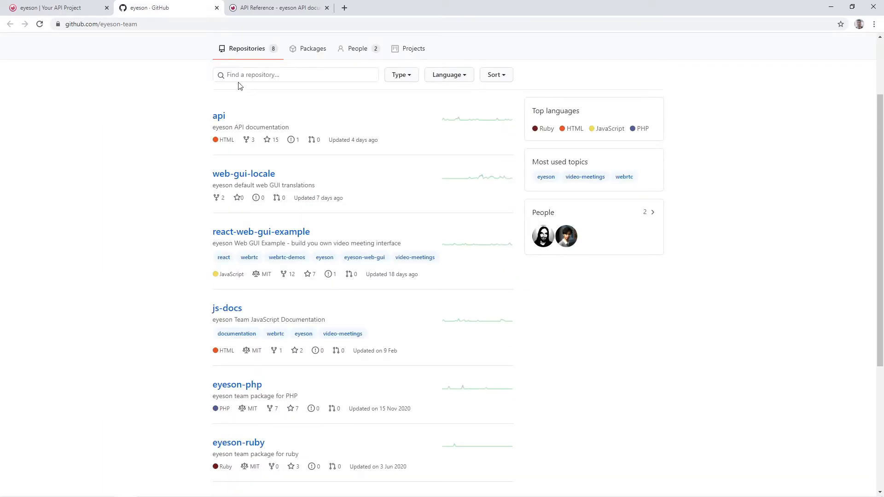
{"action": "left_click", "coordinate": [295, 74]}
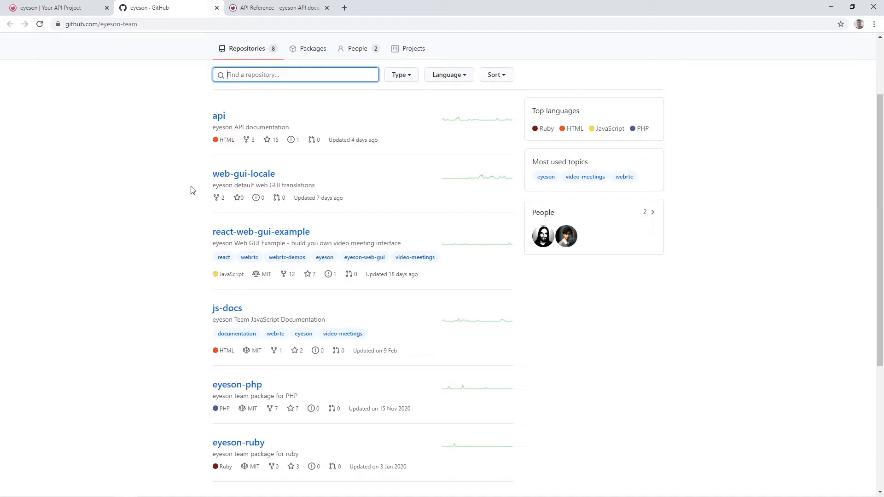
{"action": "mouse_move", "coordinate": [164, 291]}
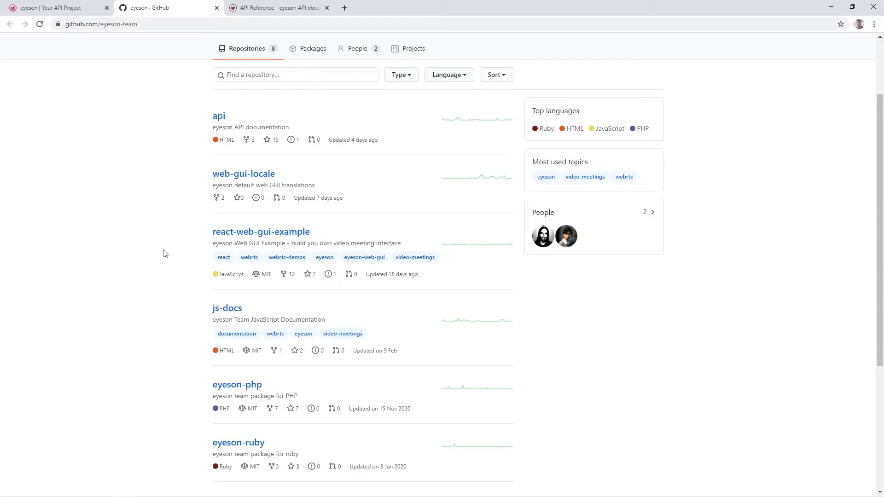
{"action": "mouse_move", "coordinate": [53, 8]}
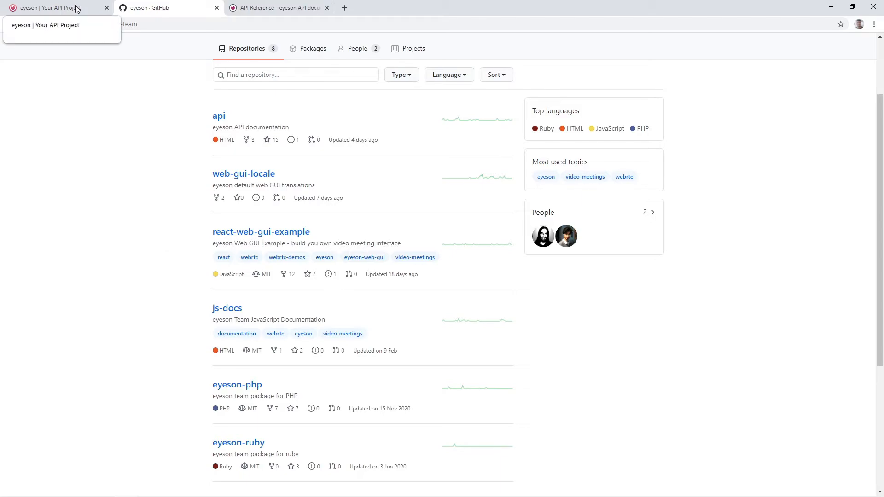
Return to the 'Your API Project' tab and launch the Project Dashboard
{"action": "left_click", "coordinate": [50, 7]}
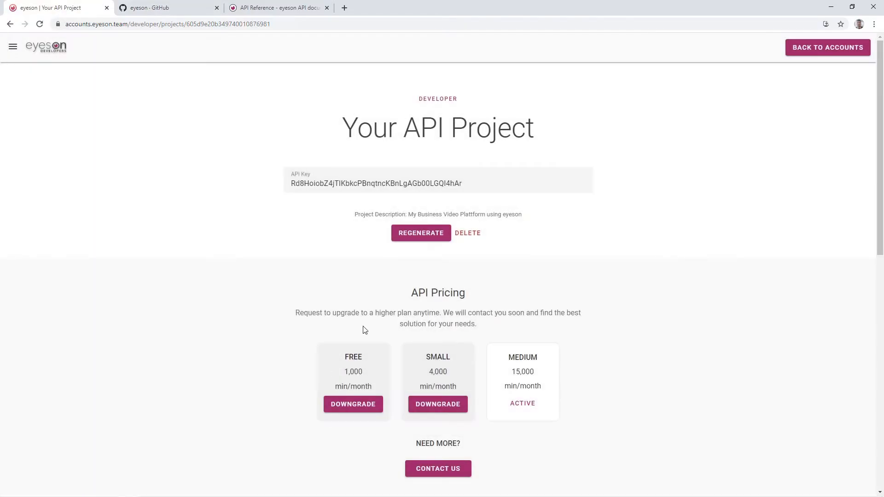
{"action": "mouse_move", "coordinate": [319, 391]}
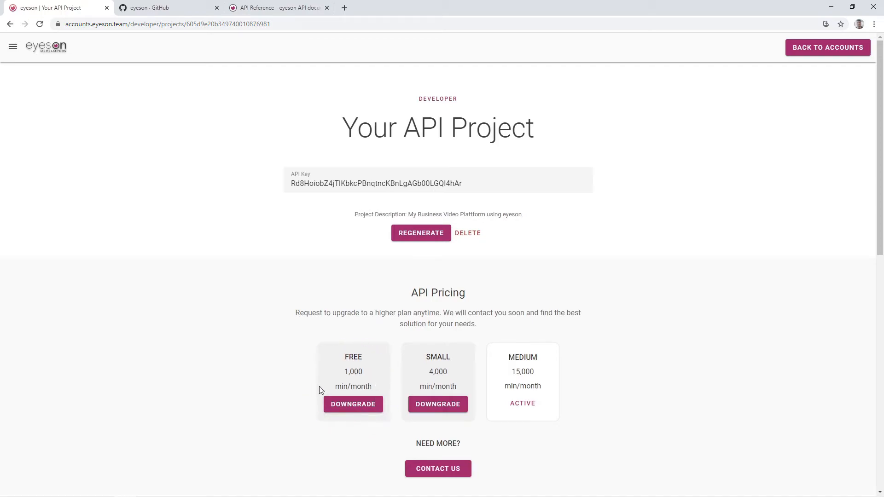
{"action": "mouse_move", "coordinate": [545, 387]}
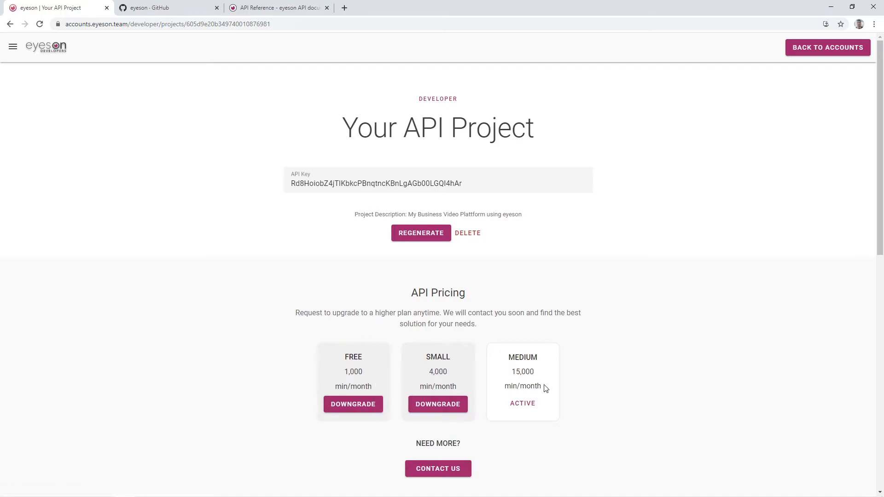
{"action": "scroll", "scroll_direction": "down", "scroll_amount": 3}
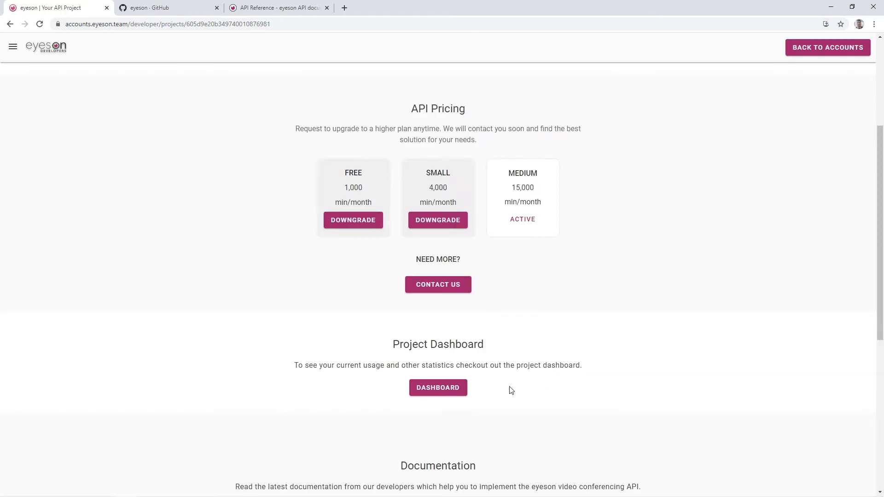
{"action": "left_click", "coordinate": [437, 388]}
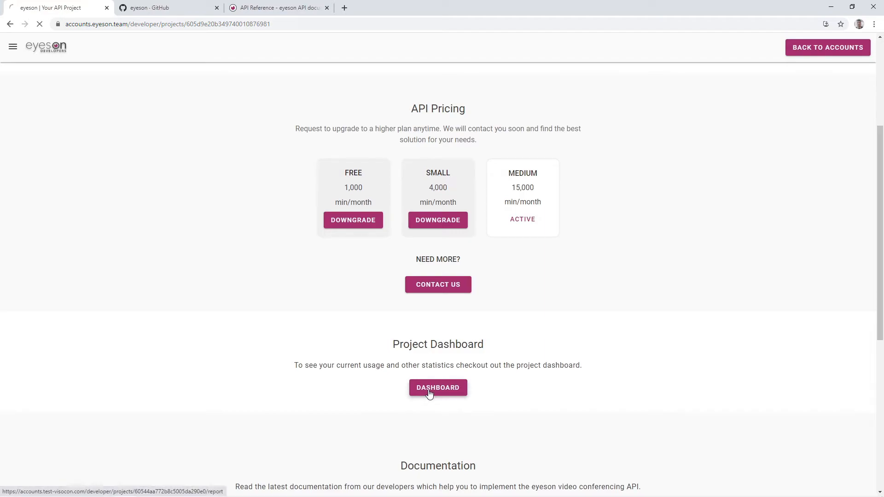
Review the usage dashboard showing 10,449 of 15,000 minutes left
{"action": "left_click", "coordinate": [438, 388]}
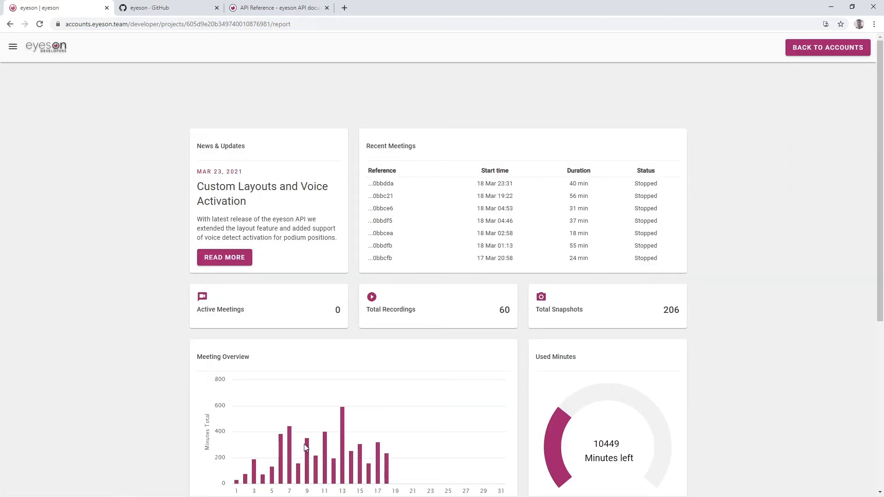
{"action": "scroll", "scroll_direction": "down", "scroll_amount": 3}
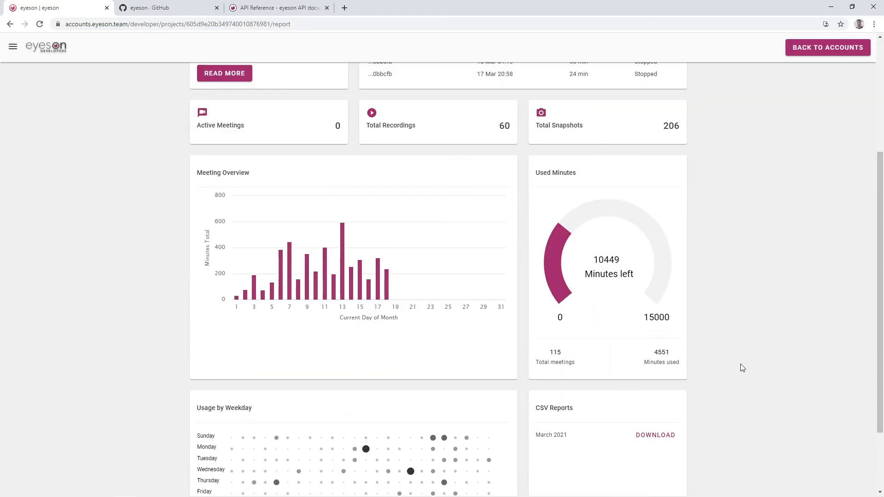
{"action": "scroll", "scroll_direction": "up", "scroll_amount": 3}
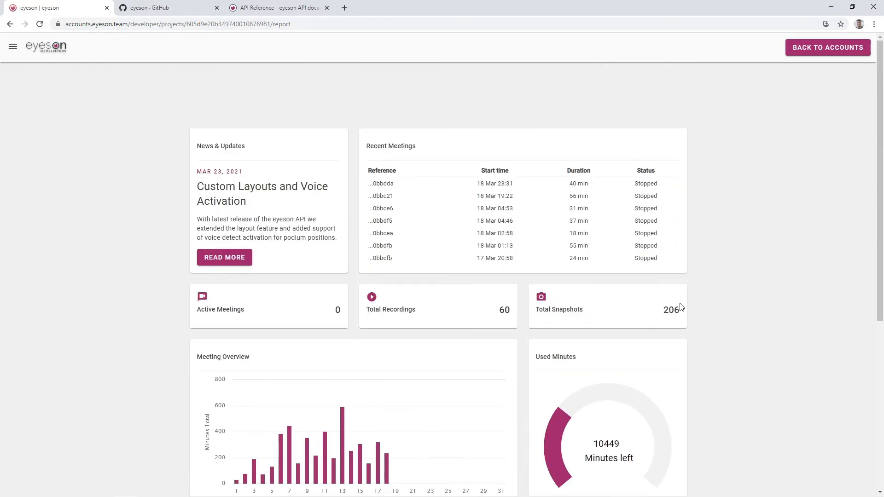
Go back to the API project page and request the sales CONTACT US page
{"action": "left_click", "coordinate": [12, 47]}
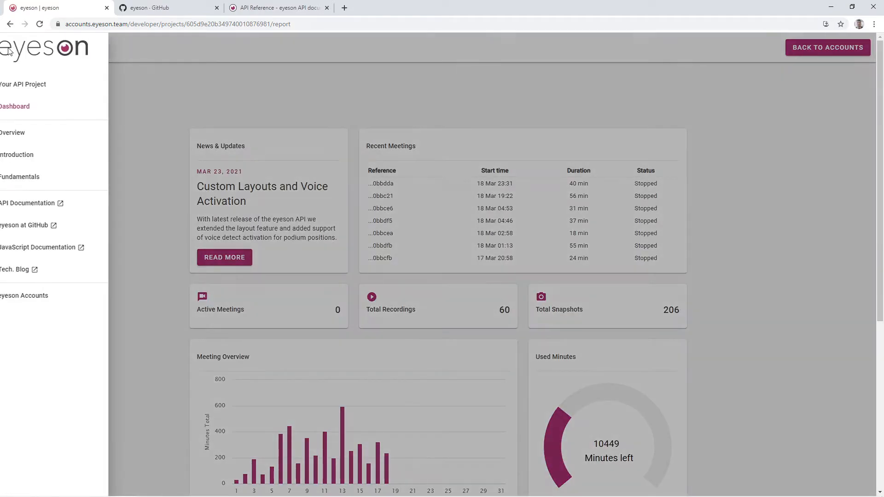
{"action": "left_click", "coordinate": [23, 84]}
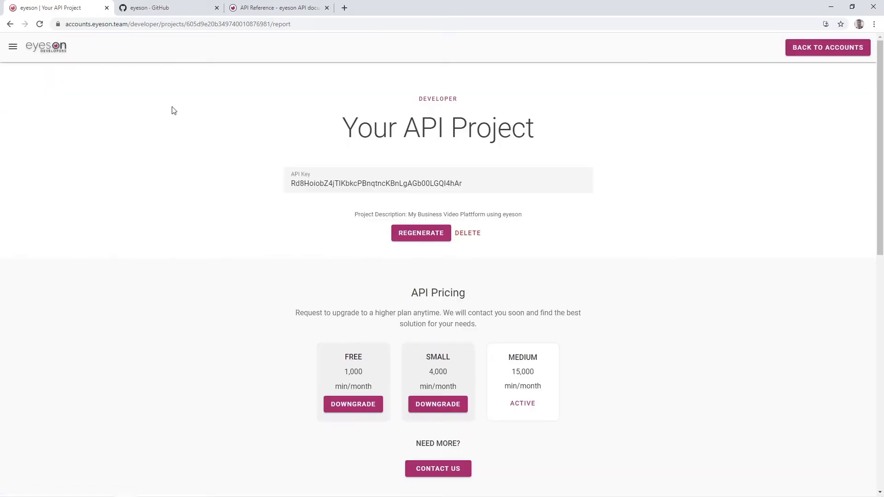
{"action": "scroll", "scroll_direction": "down", "scroll_amount": 3}
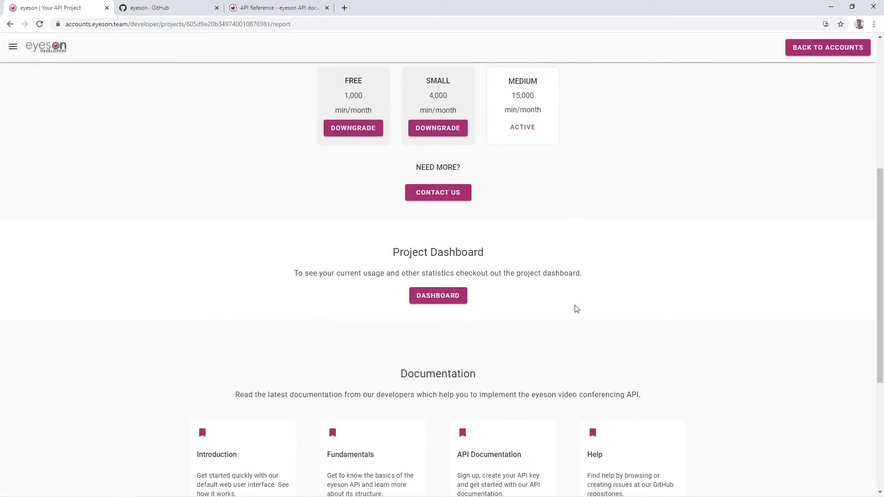
{"action": "left_click", "coordinate": [437, 193]}
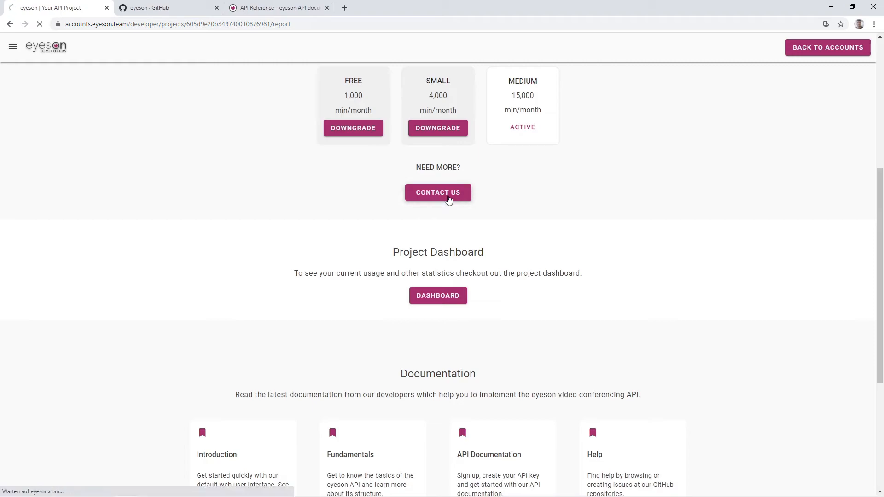
Bring the 'Contact us now' offer/demo form into view on offers.eyeson.com/contacteyeson
{"action": "left_click", "coordinate": [438, 192]}
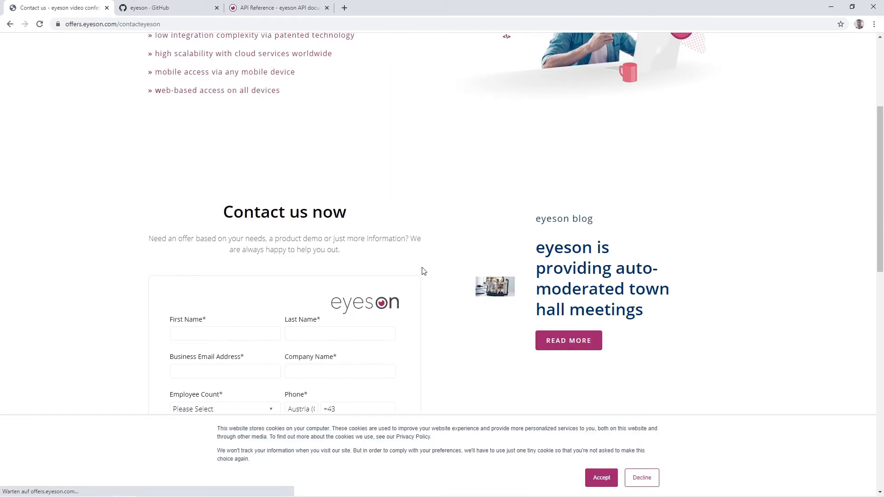
{"action": "scroll", "scroll_direction": "down", "scroll_amount": 3}
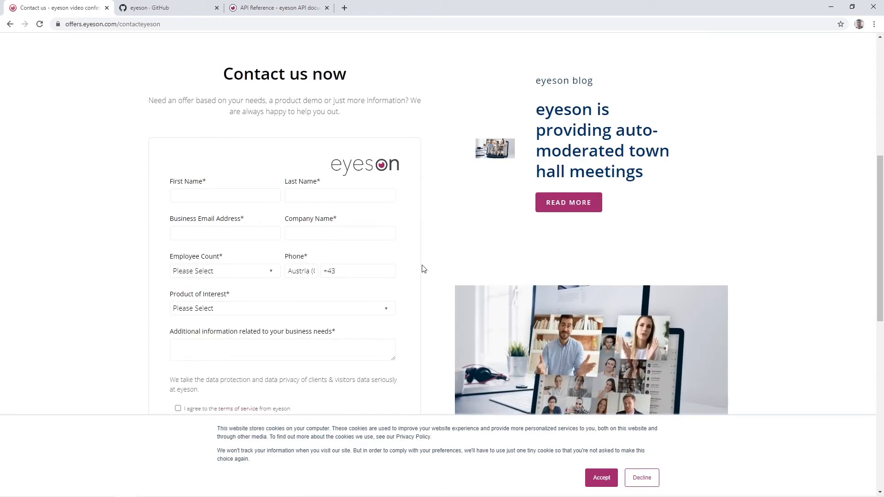